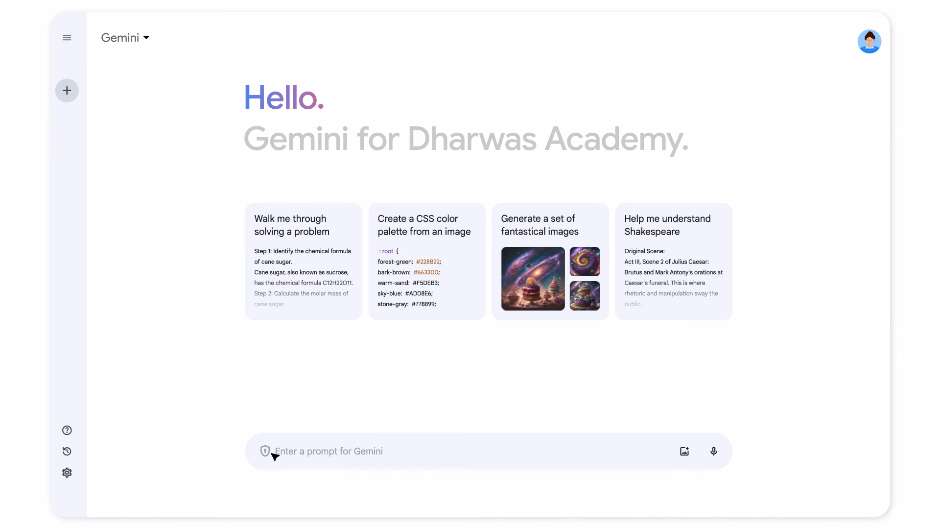
# Prompt Gemini, as an IT Admin, for a CTO proposal on implementing premium security settings
pyautogui.write('Acting as an IT Admin at an education institution that has upgraded to Google Workspace for Education Plu')
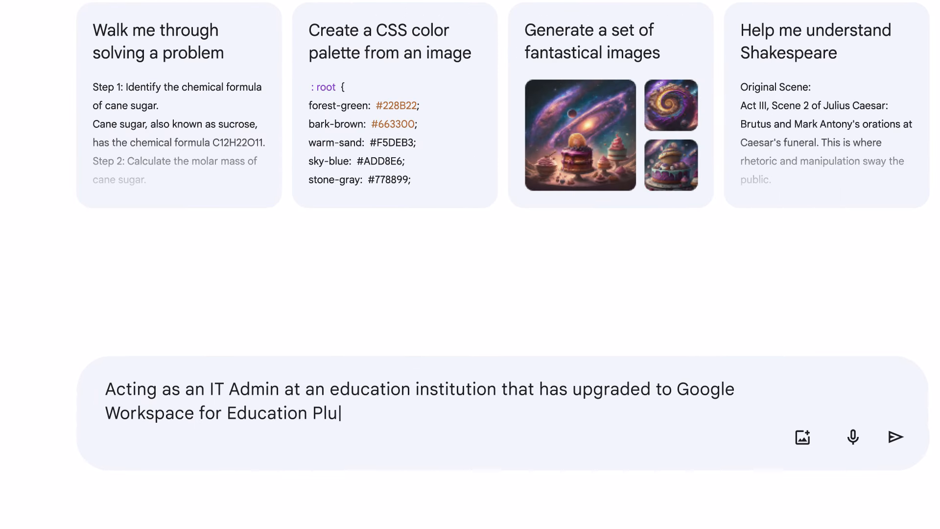
pyautogui.write('s, write a proposal to the Chief Technology Officer to implement premium security settings that Education Plus provide')
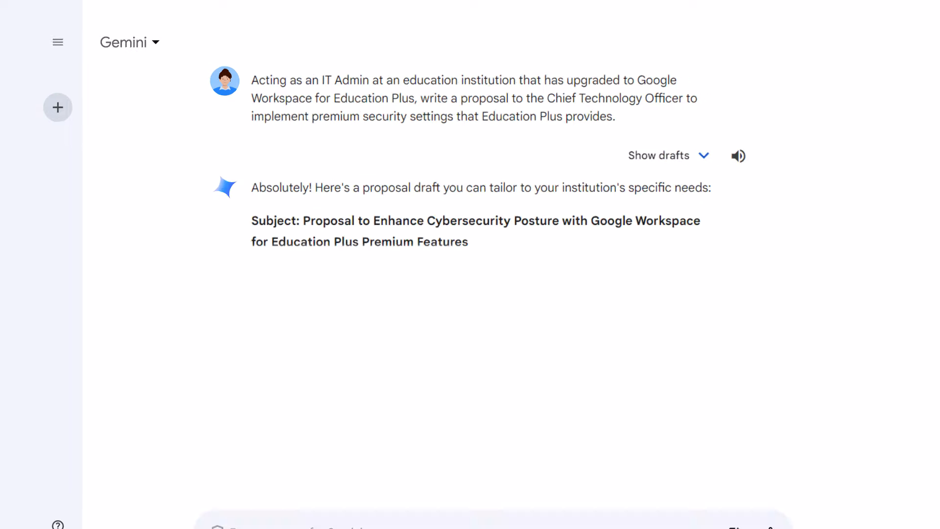
pyautogui.scroll(-3)
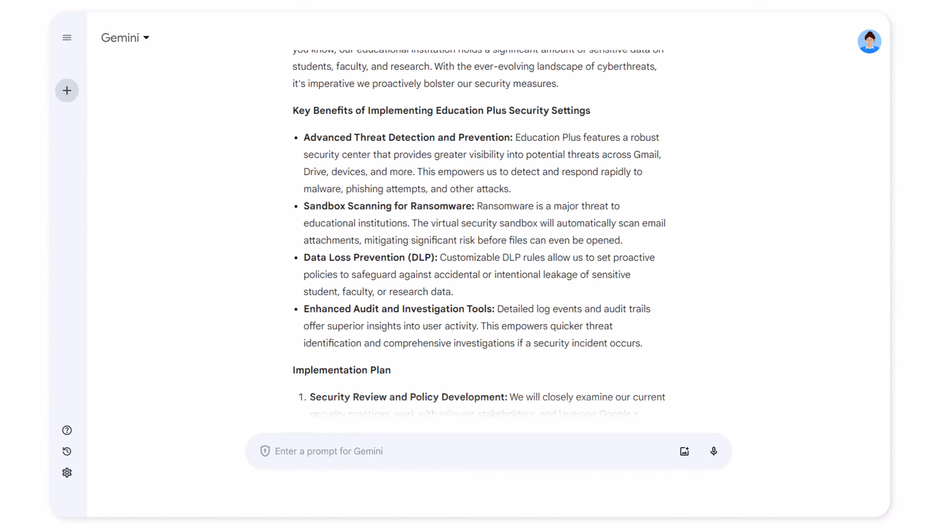
pyautogui.scroll(-3)
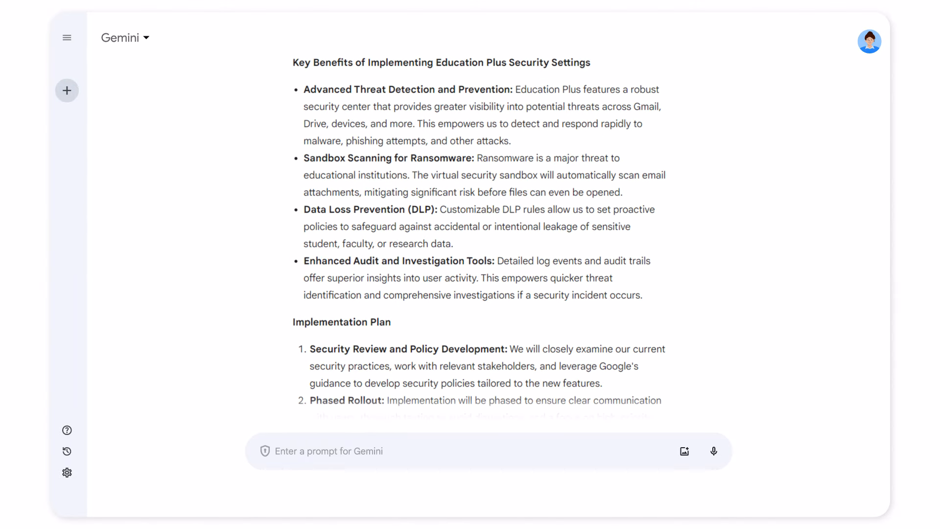
pyautogui.scroll(-3)
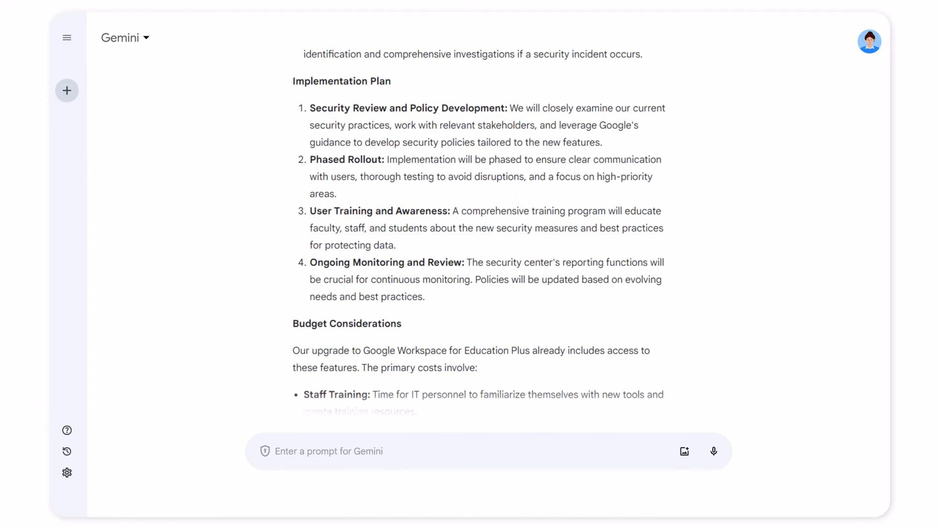
pyautogui.scroll(-3)
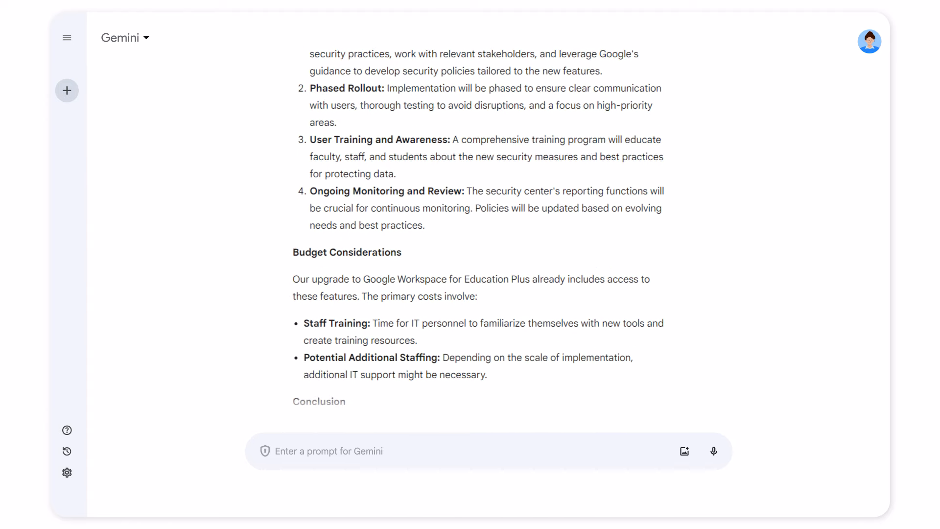
pyautogui.scroll(-3)
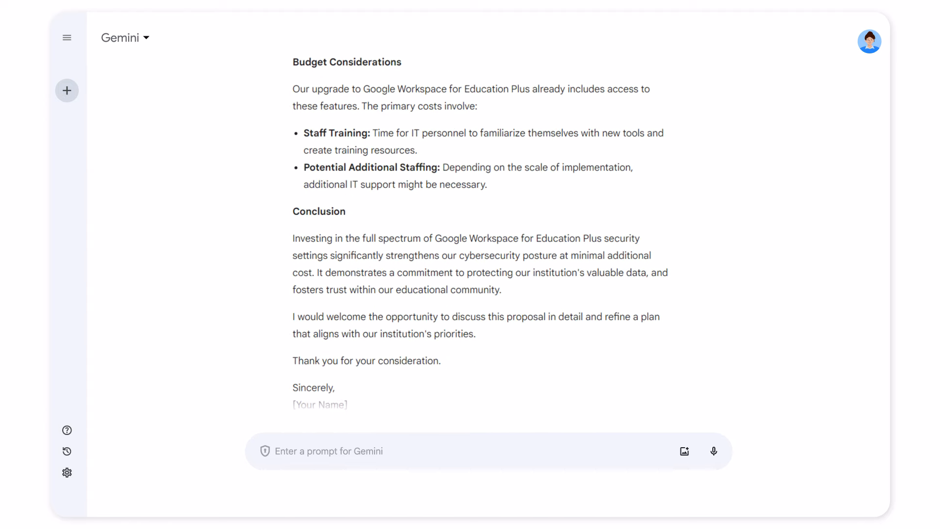
pyautogui.scroll(-3)
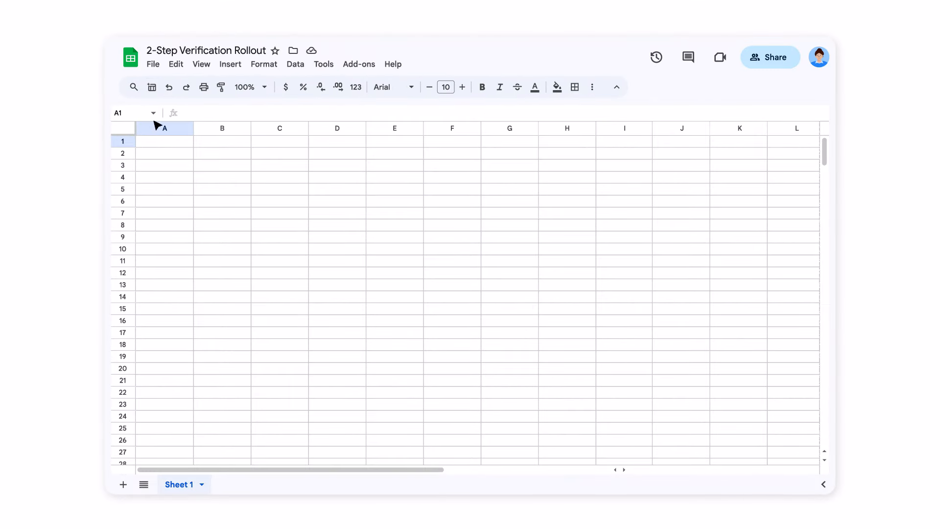
# Use Help me organize to generate a 2-Step Verification rollout schedule ending August 24th
pyautogui.click(152, 87)
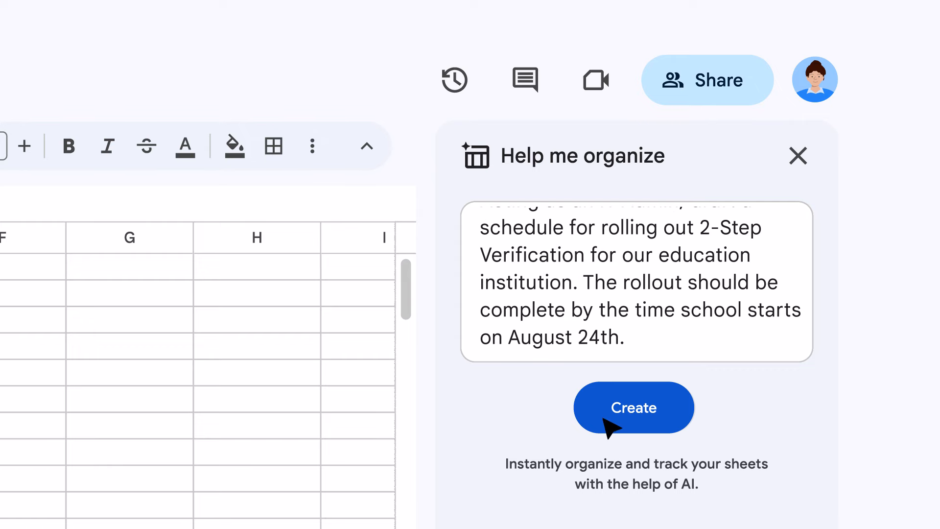
pyautogui.click(633, 408)
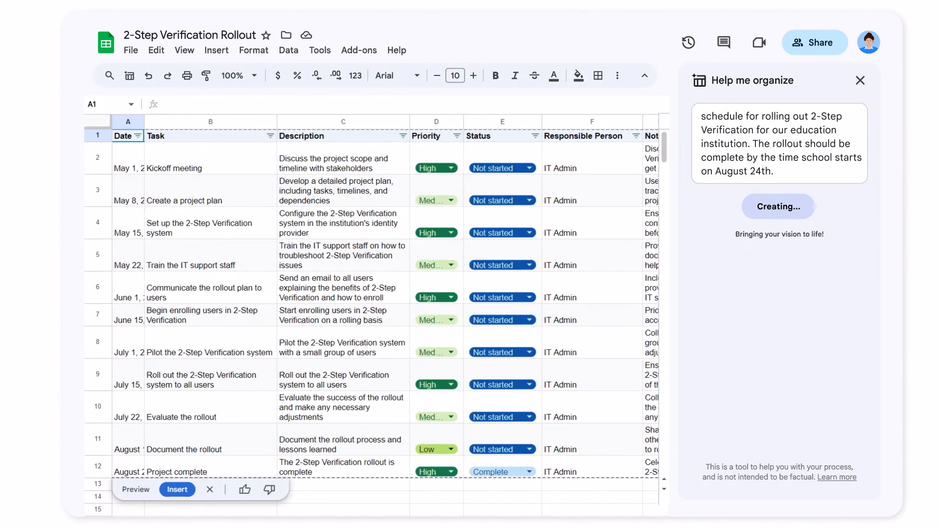
pyautogui.moveTo(288, 492)
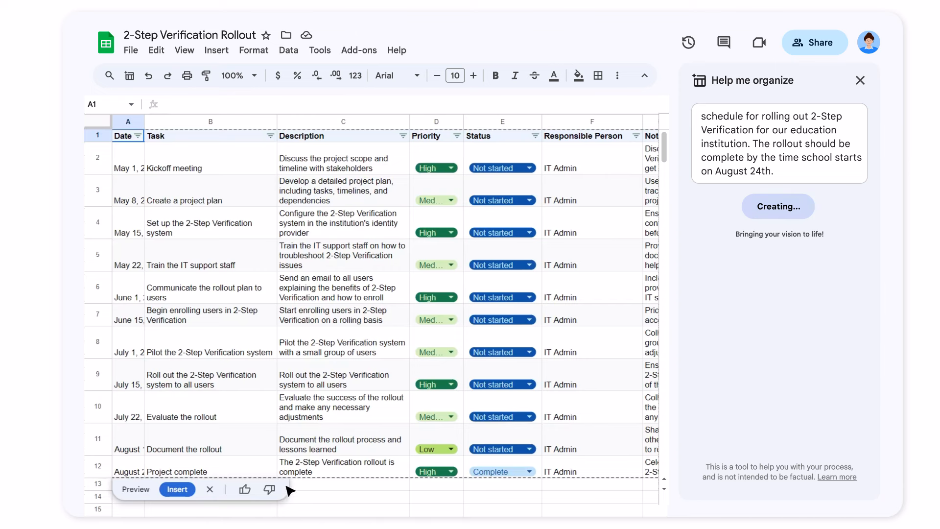
# Insert the rollout schedule into the sheet and assign Miguel to the kickoff meeting
pyautogui.click(177, 490)
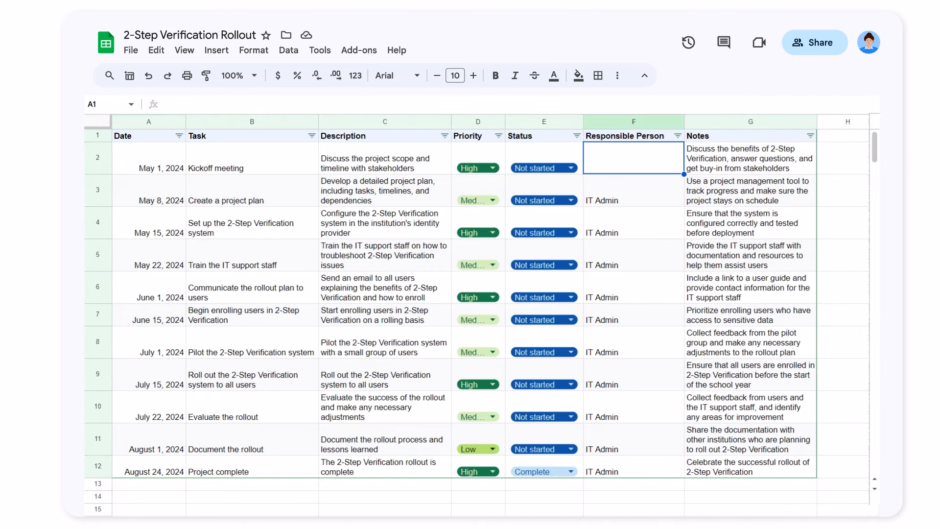
pyautogui.write('Miguel')
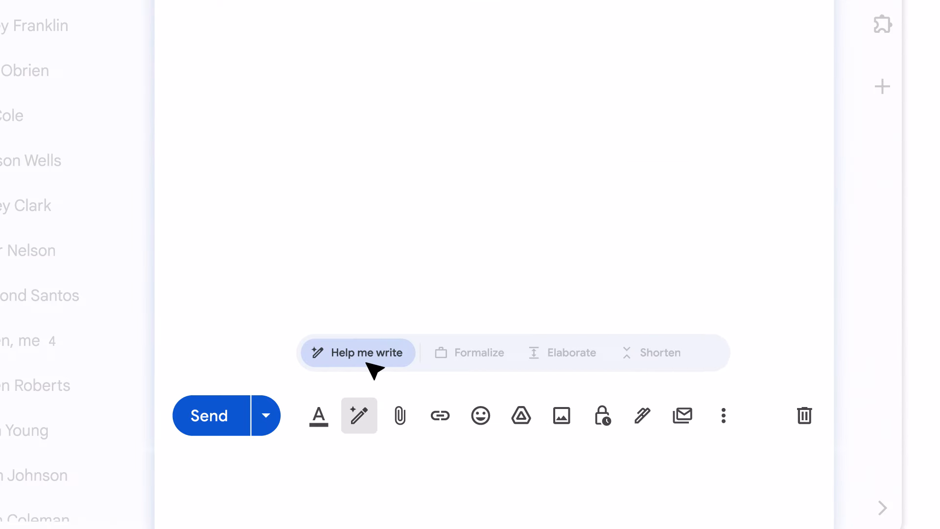
# Use Help me write to draft a school board meeting email with agenda and key decisions
pyautogui.click(357, 351)
pyautogui.write('Acting as an IT Admin, draft an email to the school board setting up a meeting to review our technology recommendations for the upcoming academic year. Include an agenda and key deci')
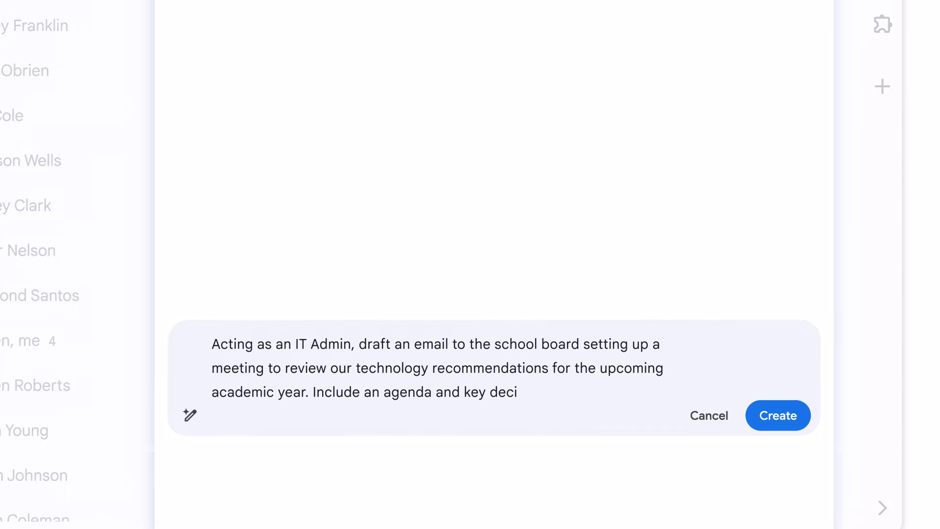
pyautogui.click(777, 415)
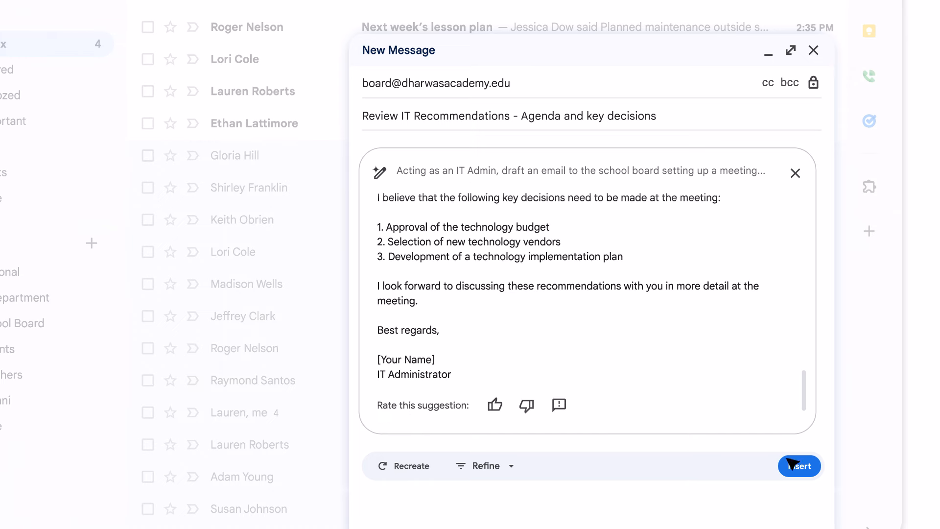
# Insert the draft, sign it Yasmin, and set the meeting for July 17 at 10:30am in the library
pyautogui.click(800, 466)
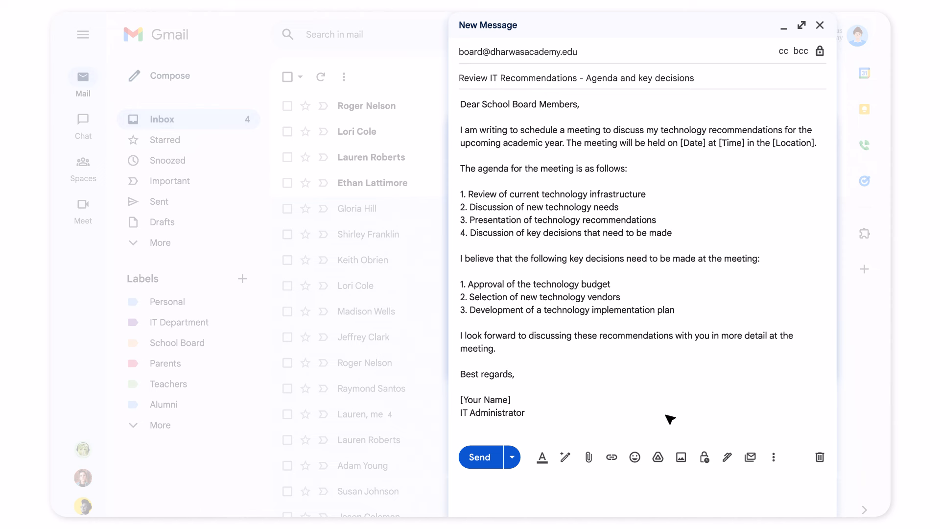
pyautogui.write('Yasmin')
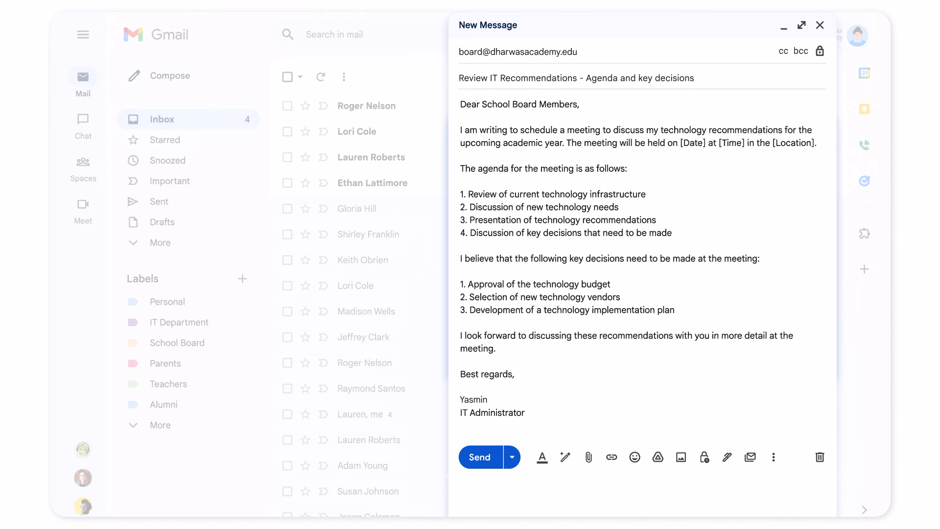
pyautogui.write('July 17 at 10:30am')
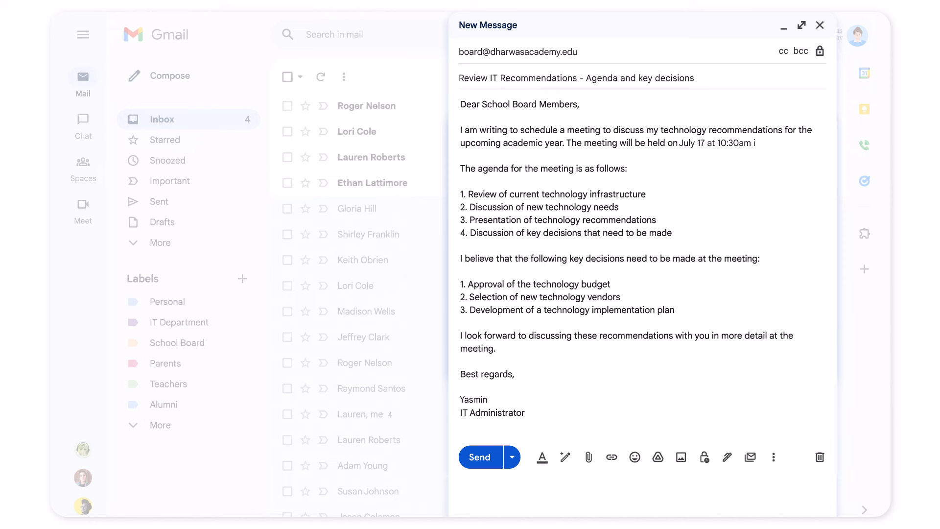
pyautogui.write('n the library.')
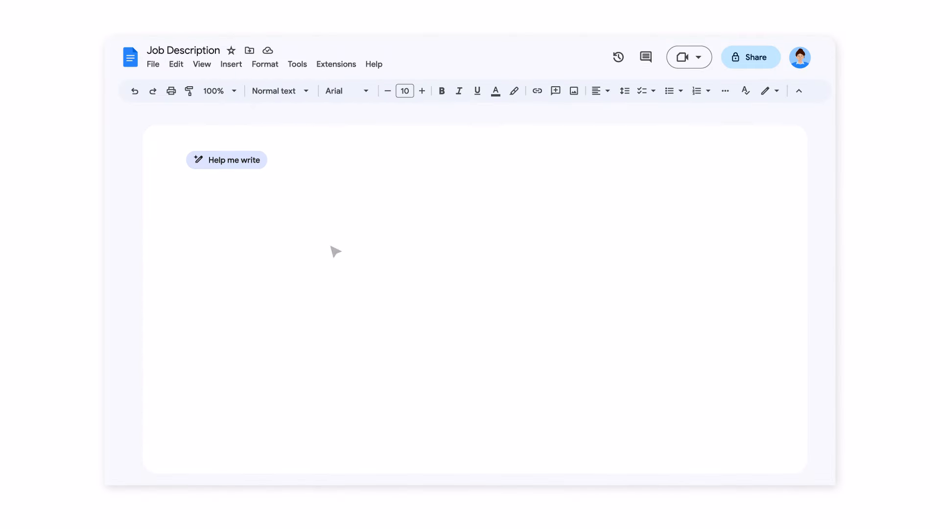
# Generate a Systems Administrator job description for Google Workspace for Education and Chromebooks, and review it
pyautogui.write('Acti')
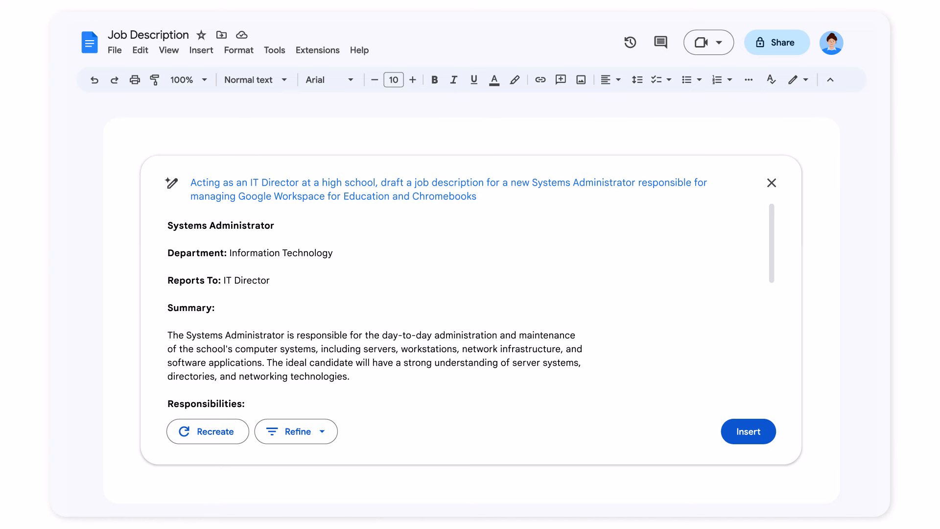
pyautogui.scroll(-3)
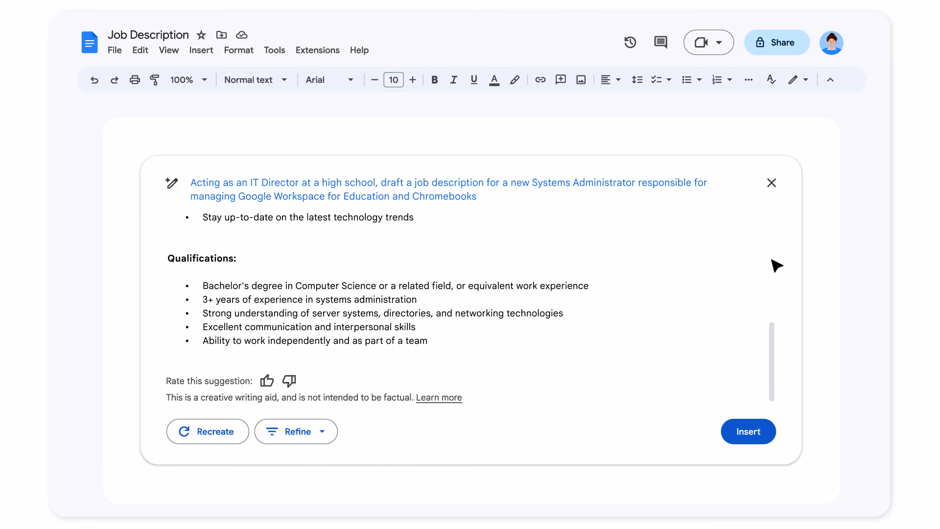
# Insert the Systems Administrator job description into the document and scroll through it
pyautogui.click(747, 431)
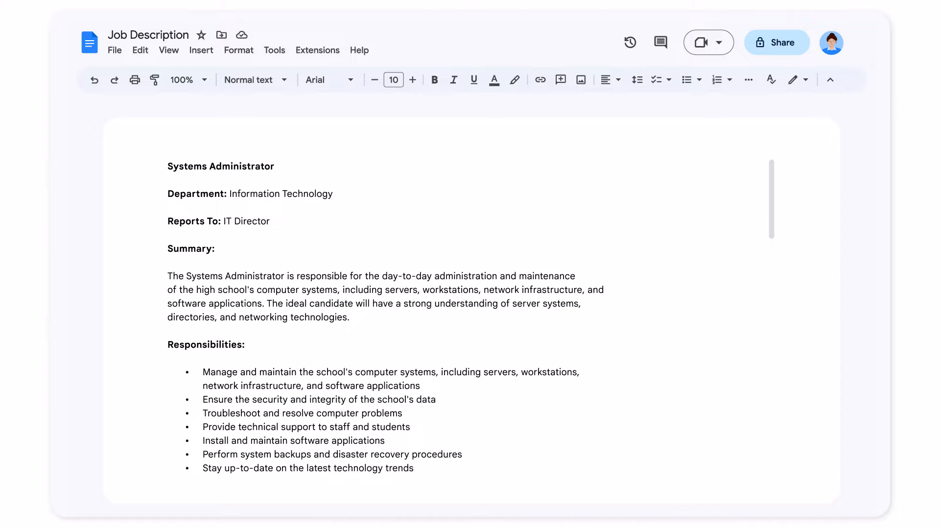
pyautogui.scroll(-3)
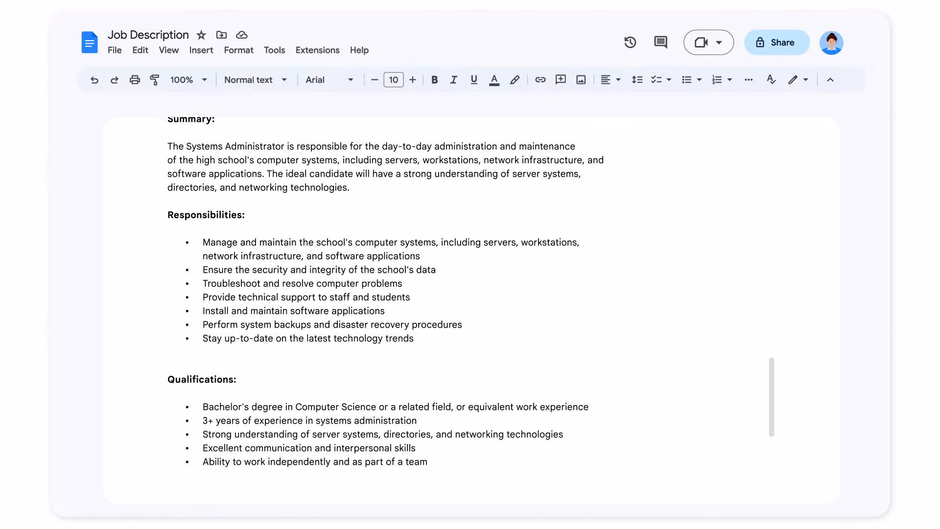